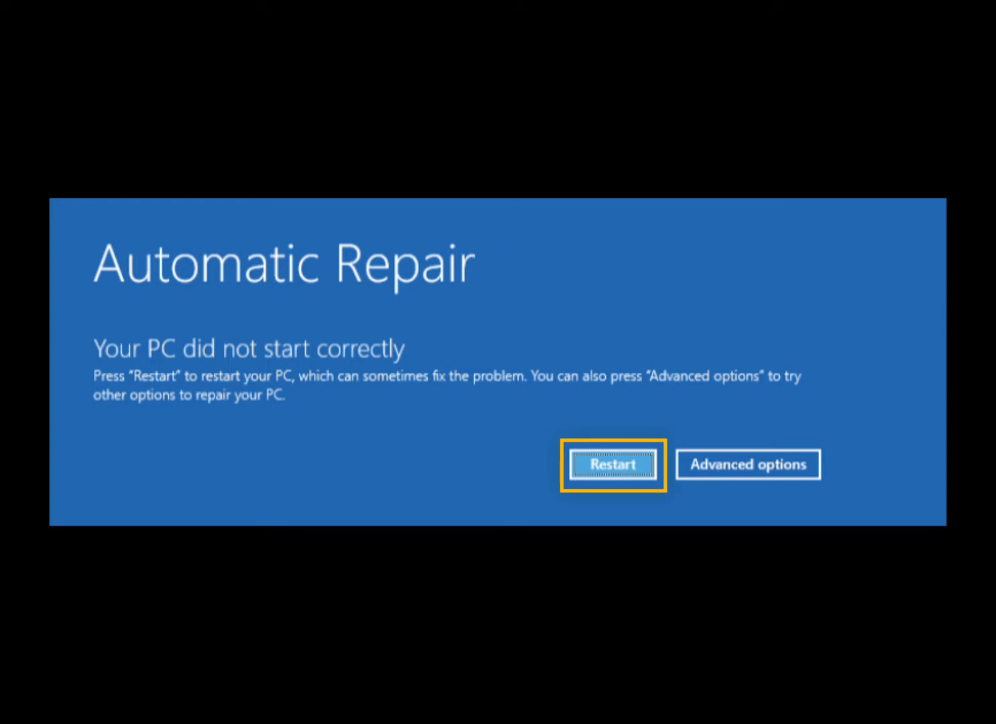
Step: Go from Automatic Repair's Advanced options through to the Startup Settings screen
click(747, 464)
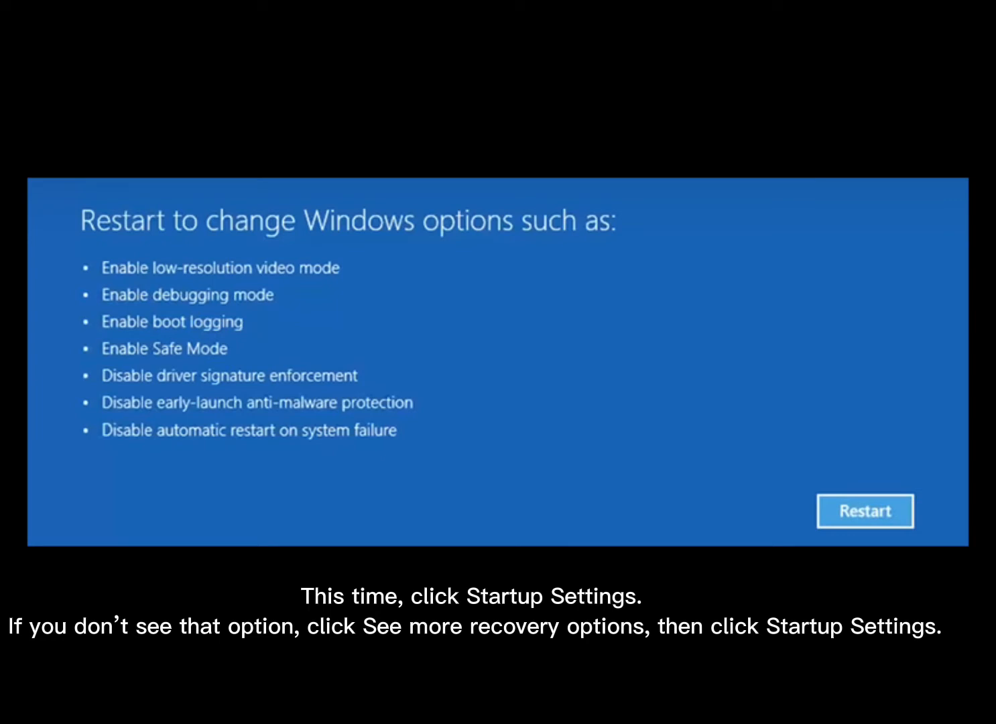
Step: Restart from Startup Settings and pick option 5, Safe Mode with Networking
click(864, 511)
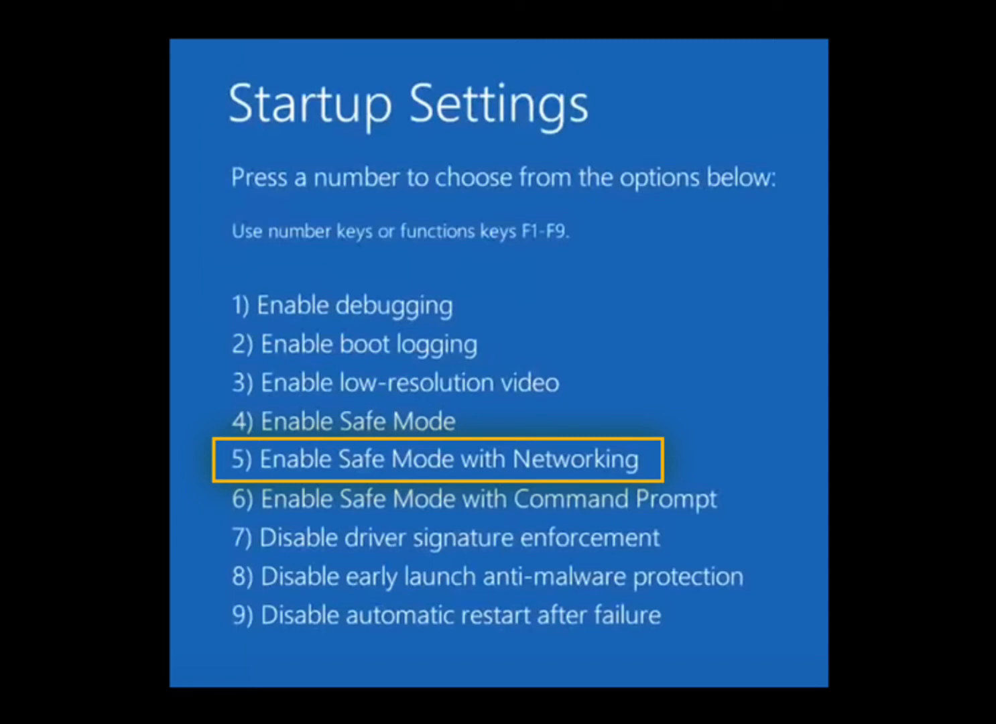
key(5)
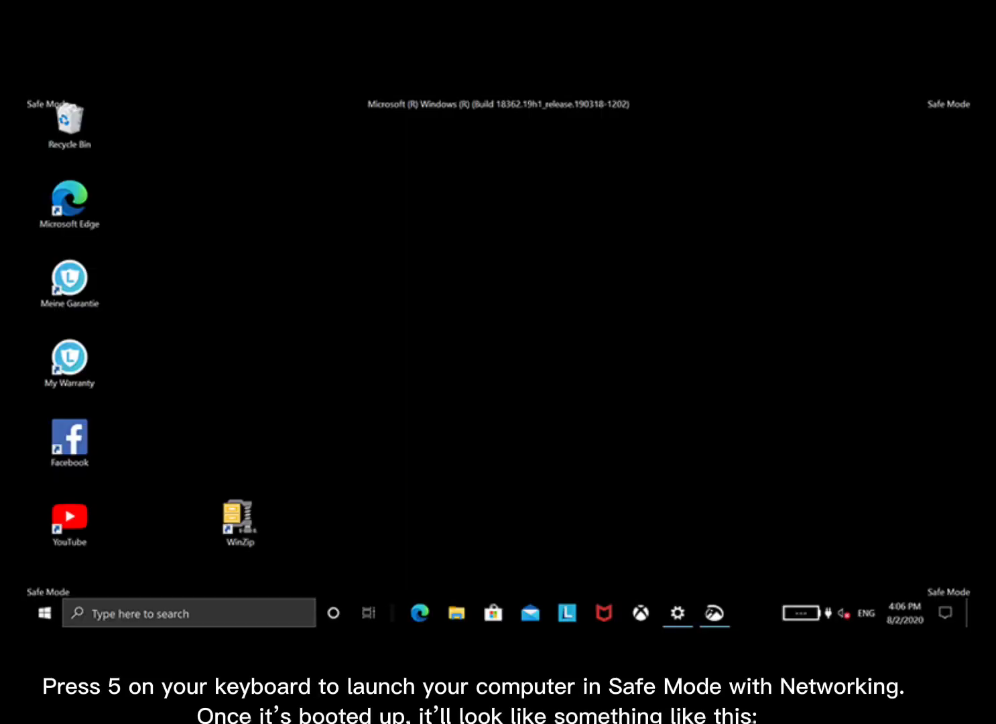